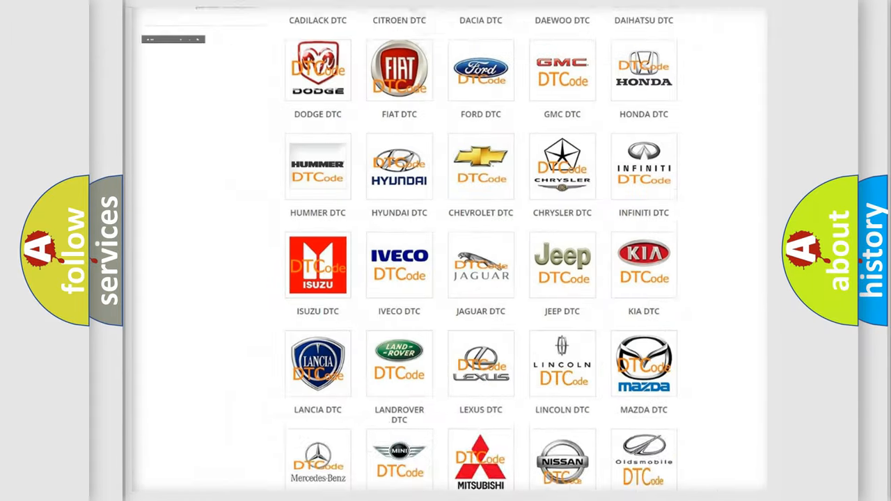
pyautogui.scroll(3)
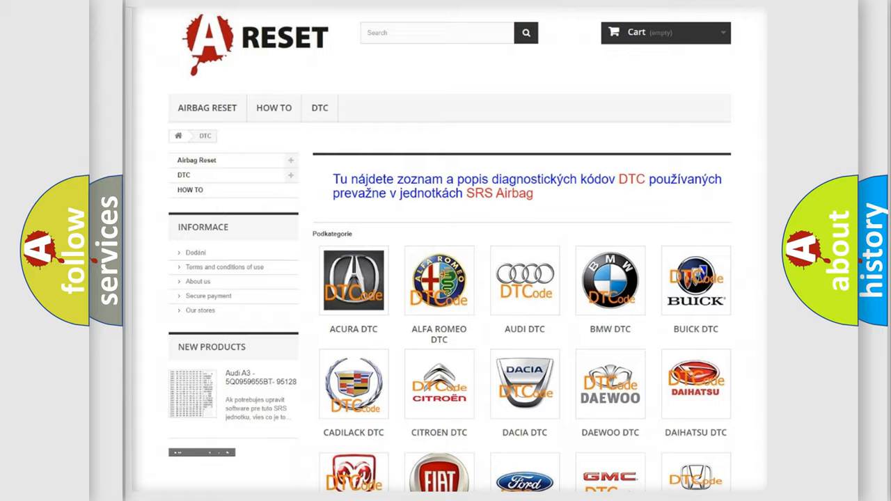
pyautogui.scroll(-3)
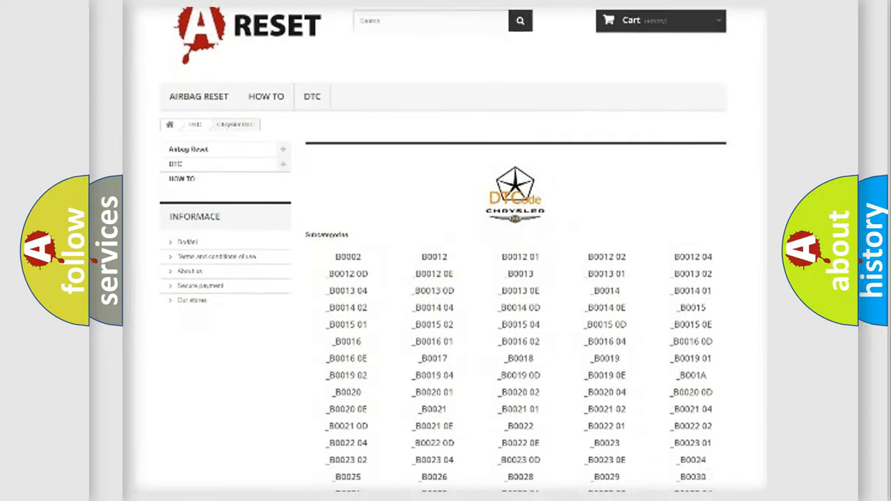
pyautogui.scroll(-3)
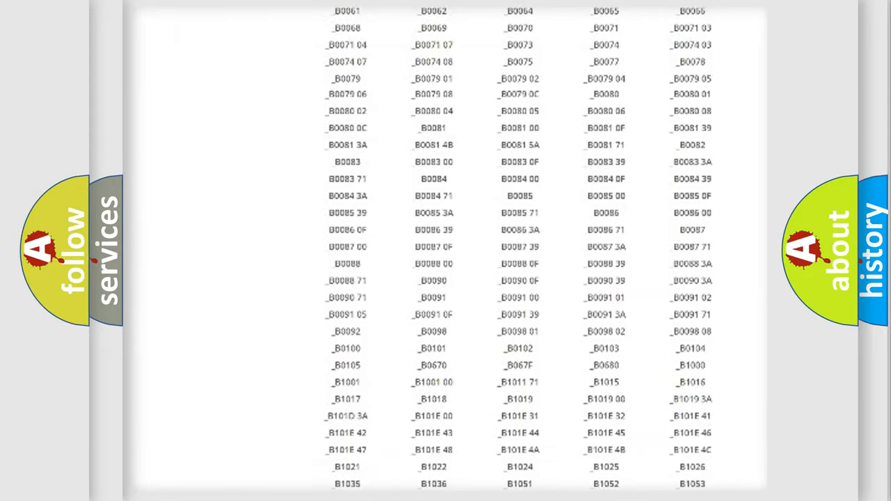
pyautogui.scroll(3)
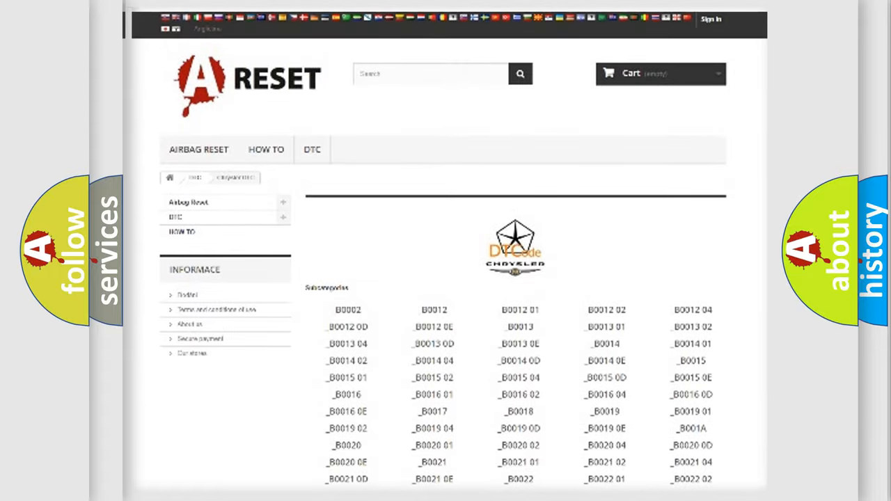